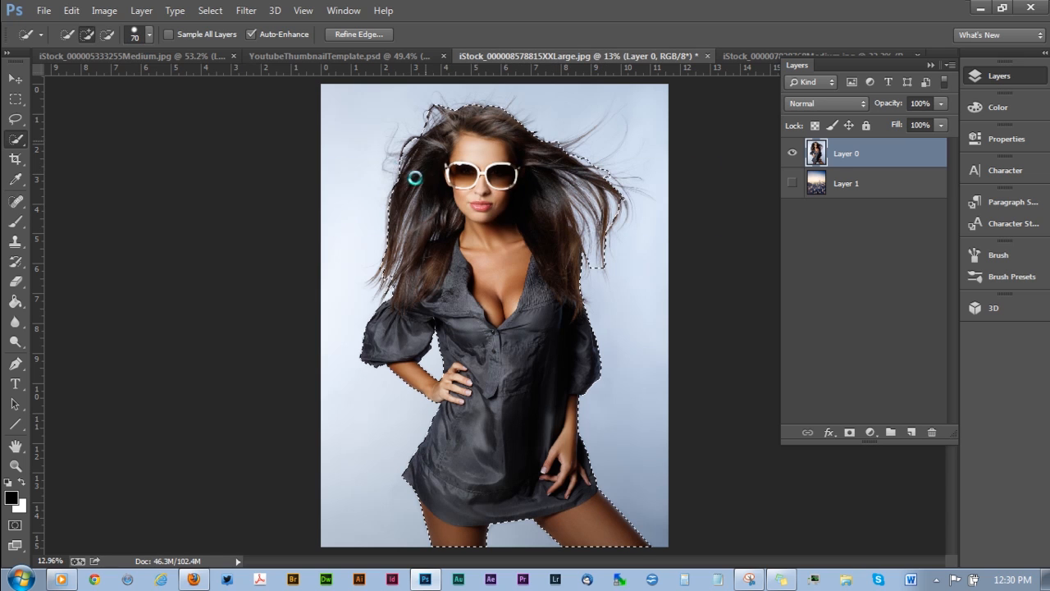
# Step: Refine the model's edges with decontaminated colours and a 3 px smart radius
pyautogui.click(370, 33)
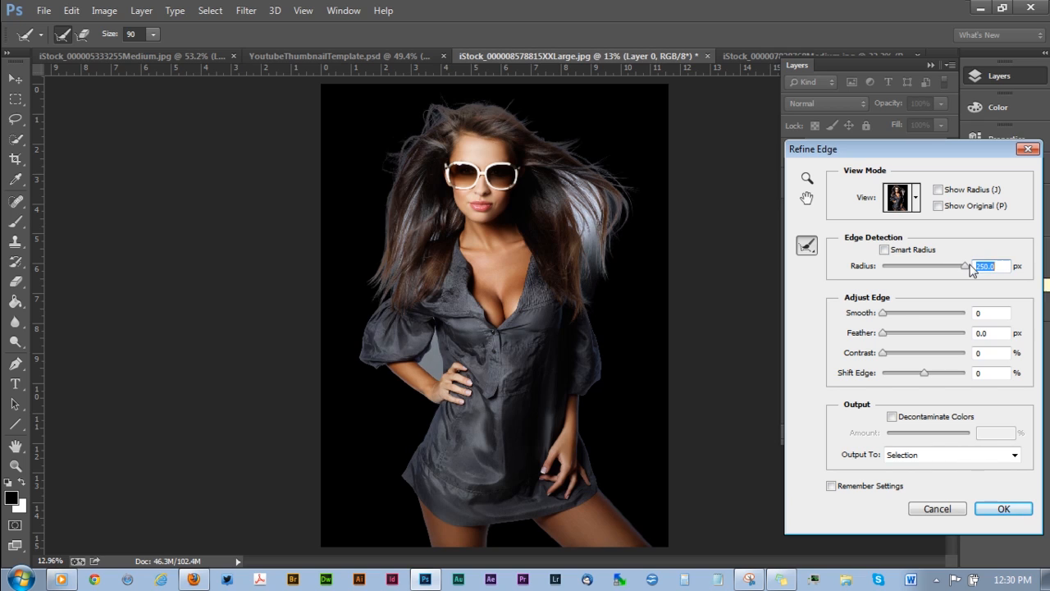
pyautogui.click(891, 417)
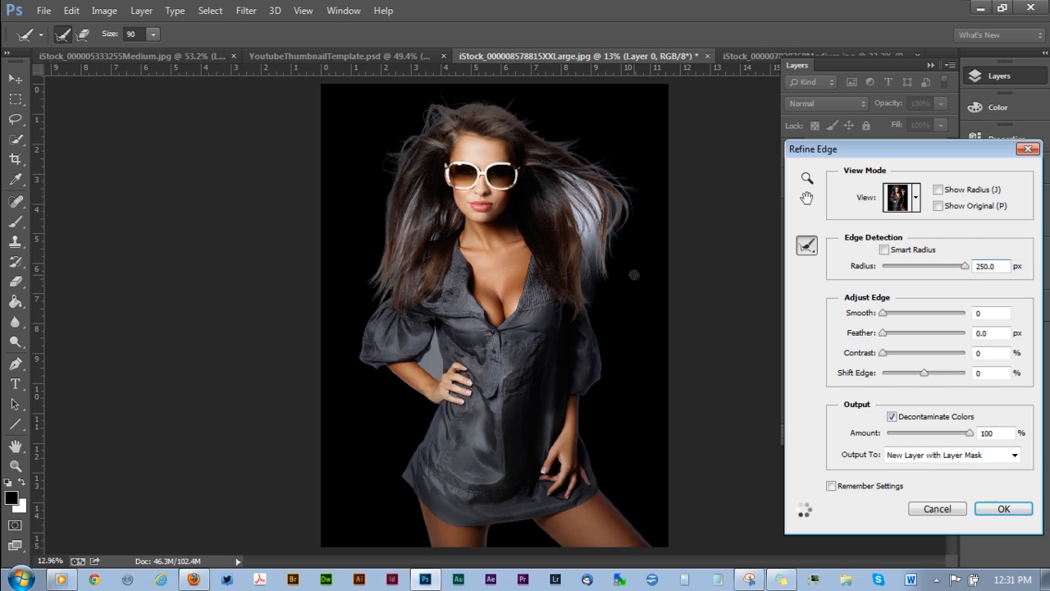
pyautogui.click(886, 249)
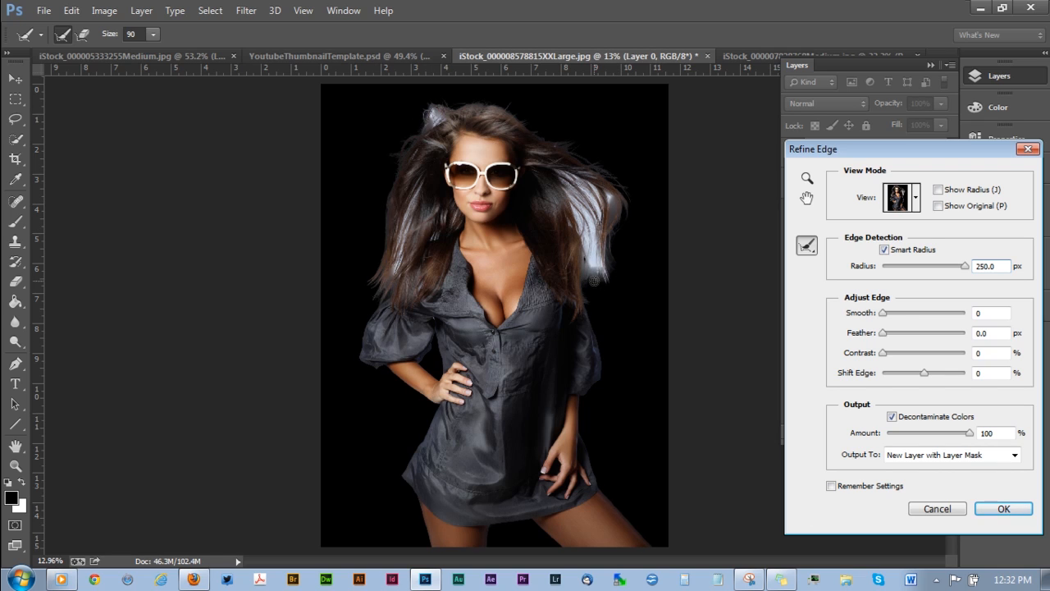
pyautogui.moveTo(968, 265); pyautogui.dragTo(894, 265)
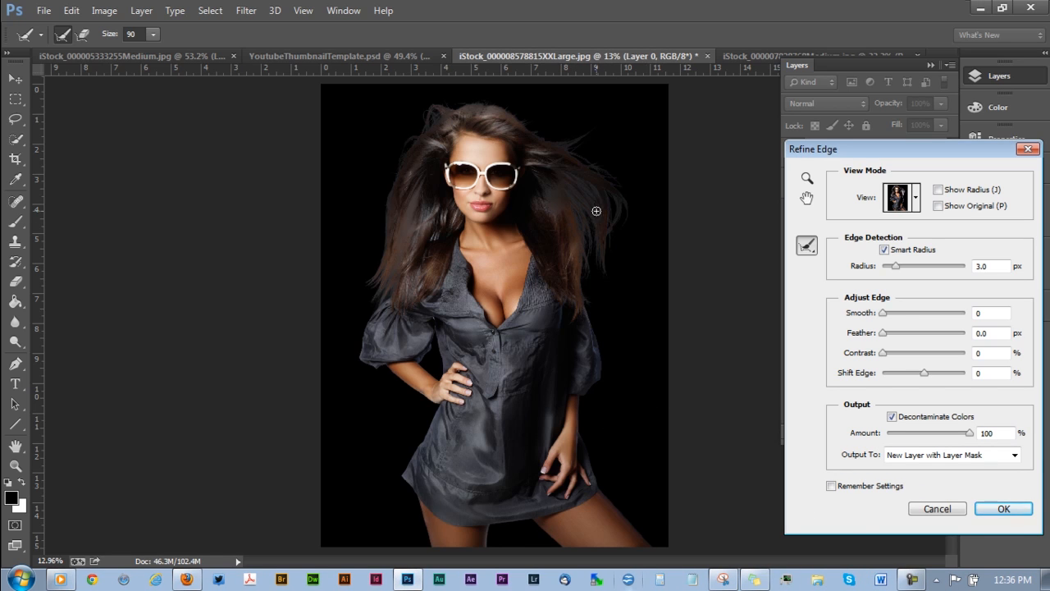
pyautogui.click(1004, 508)
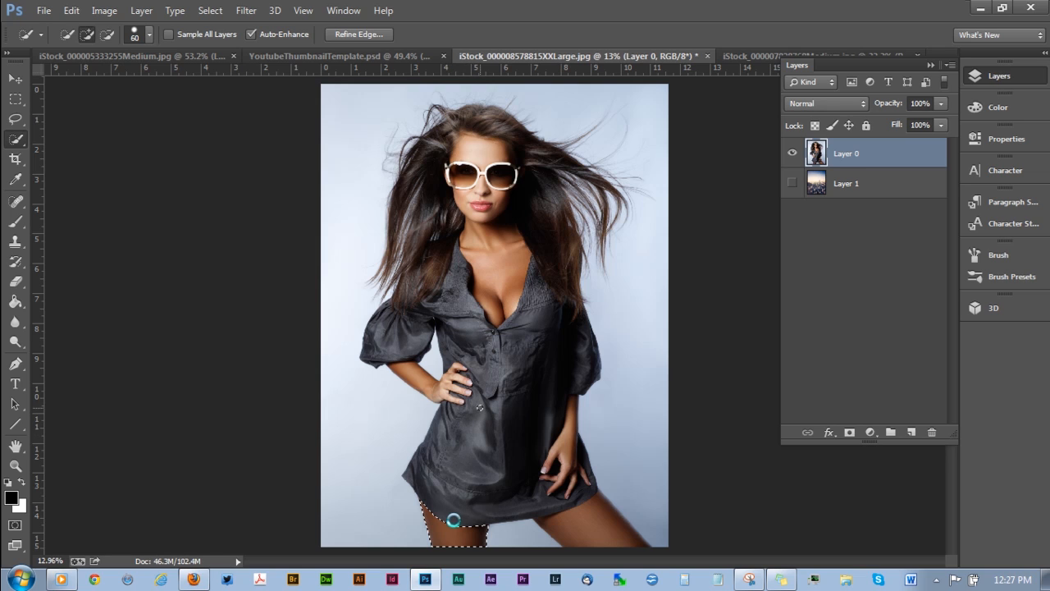
# Step: Extend the Quick Selection from the model's leg up across her dress
pyautogui.moveTo(454, 519); pyautogui.dragTo(502, 454)
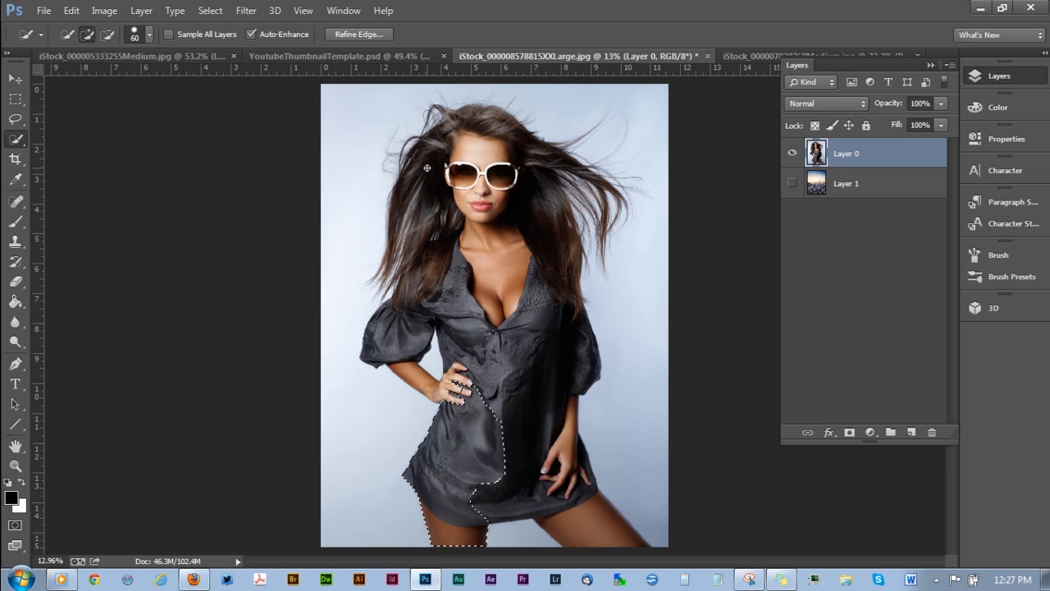
pyautogui.moveTo(534, 153)
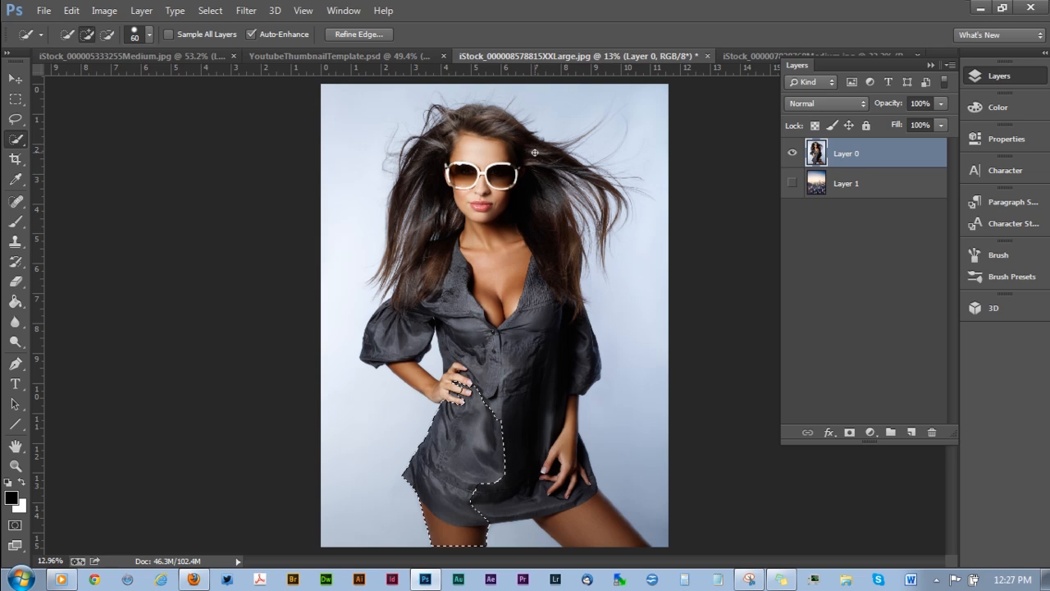
pyautogui.moveTo(593, 185)
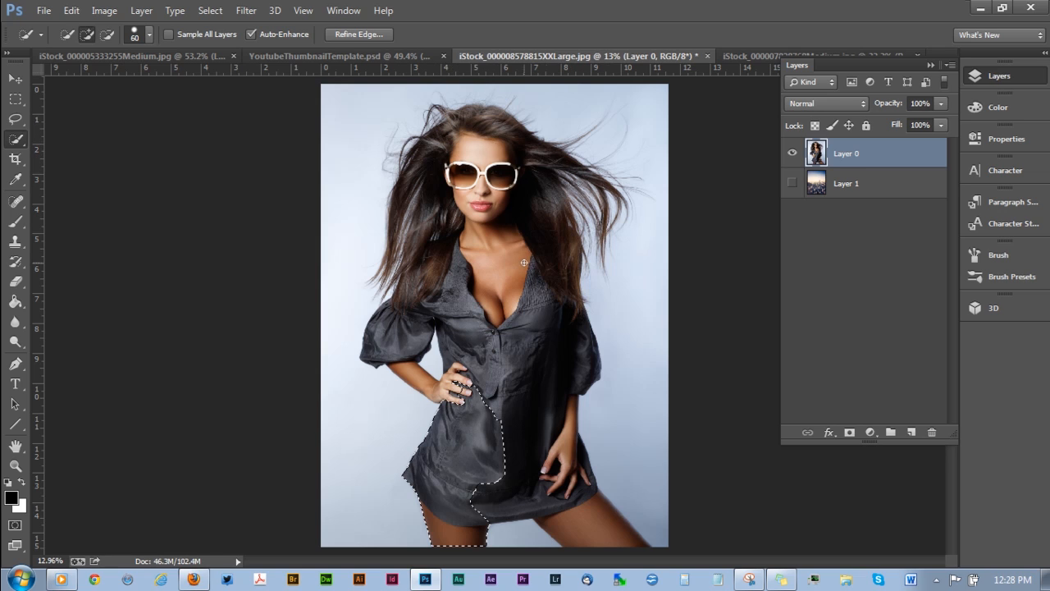
pyautogui.moveTo(573, 305)
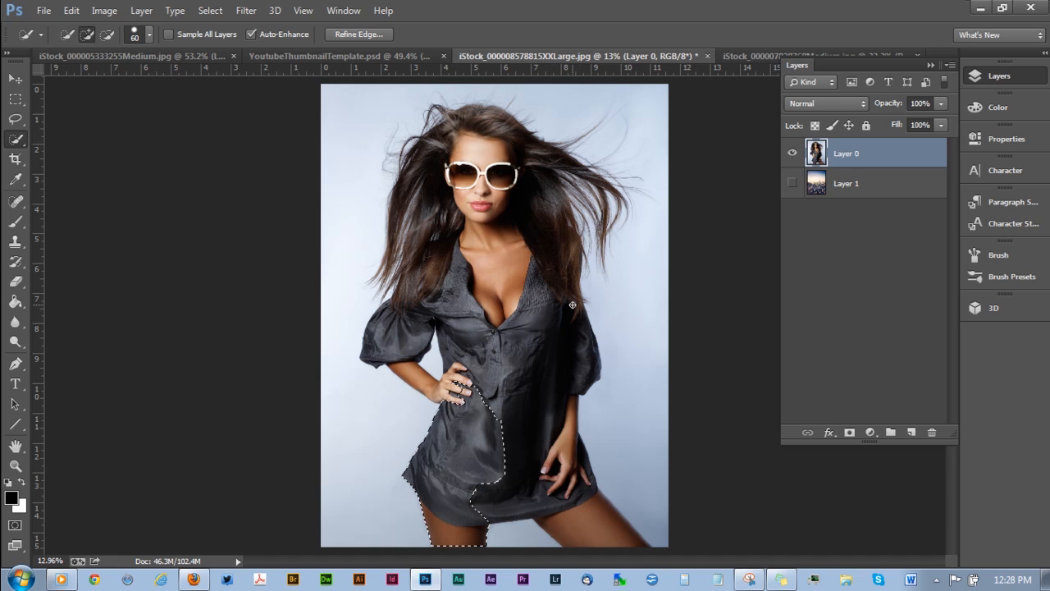
pyautogui.moveTo(579, 525)
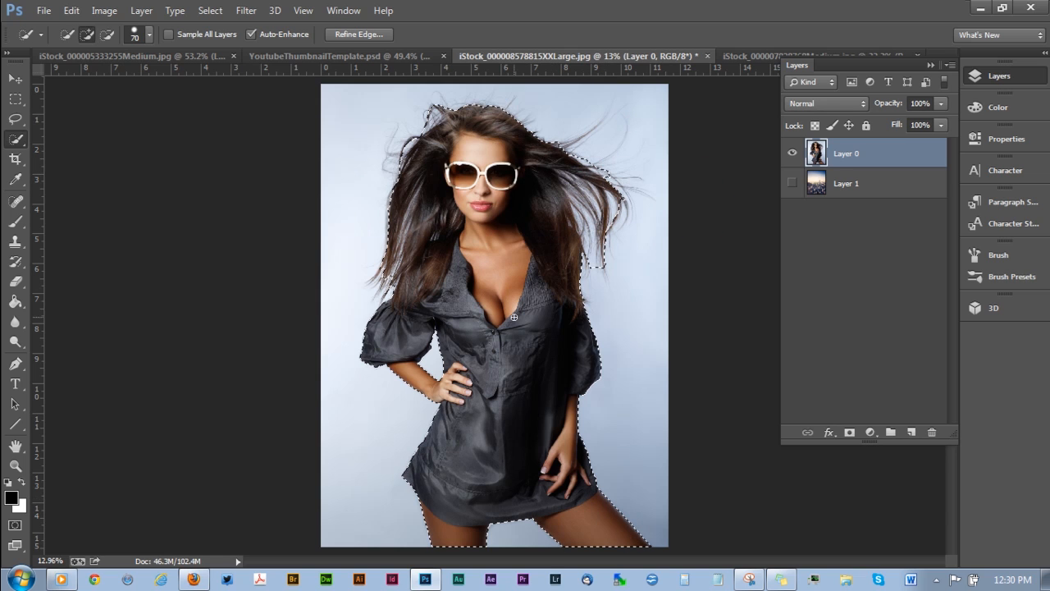
pyautogui.moveTo(520, 336)
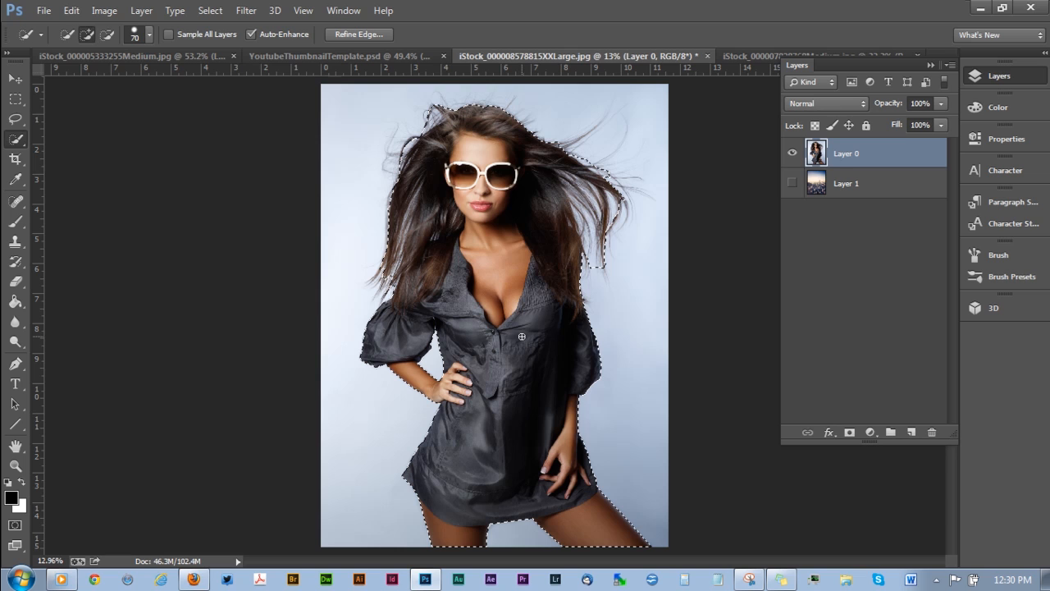
pyautogui.moveTo(374, 36)
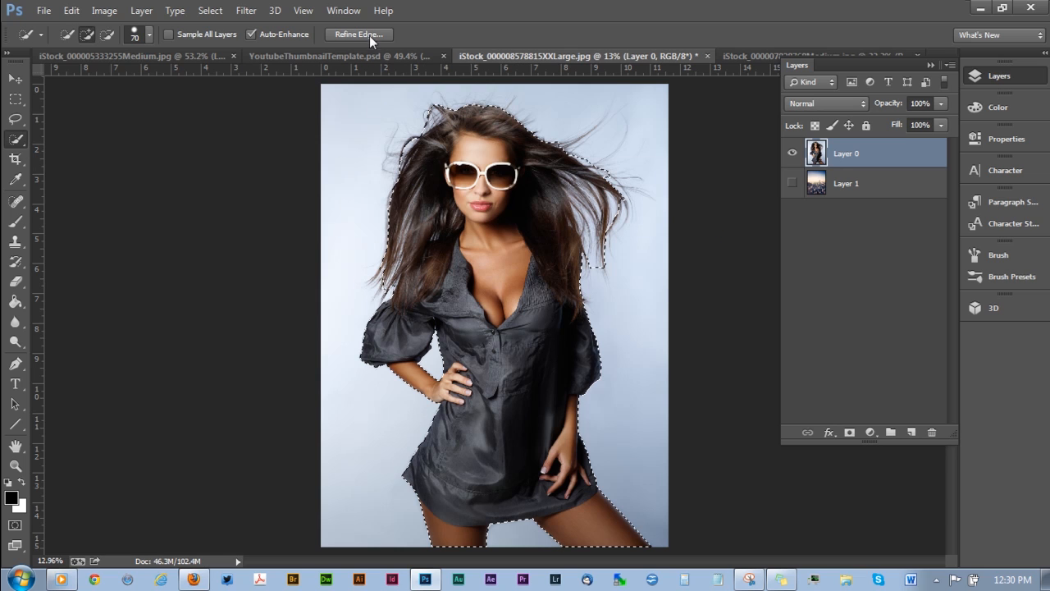
# Step: Open Refine Edge and push the edge detection radius up to 250 px
pyautogui.click(359, 34)
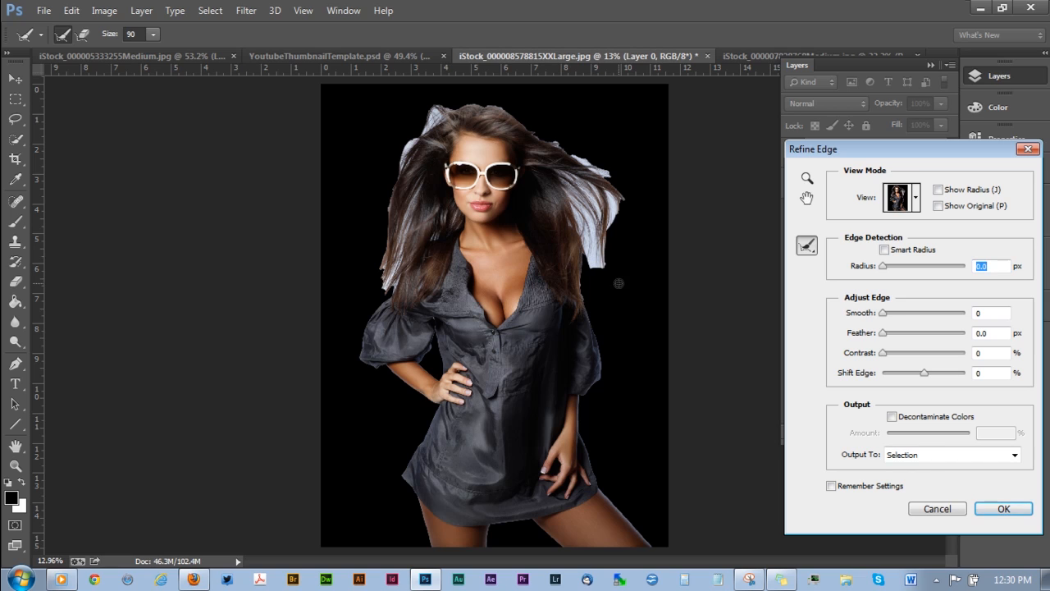
pyautogui.moveTo(884, 265); pyautogui.dragTo(960, 265)
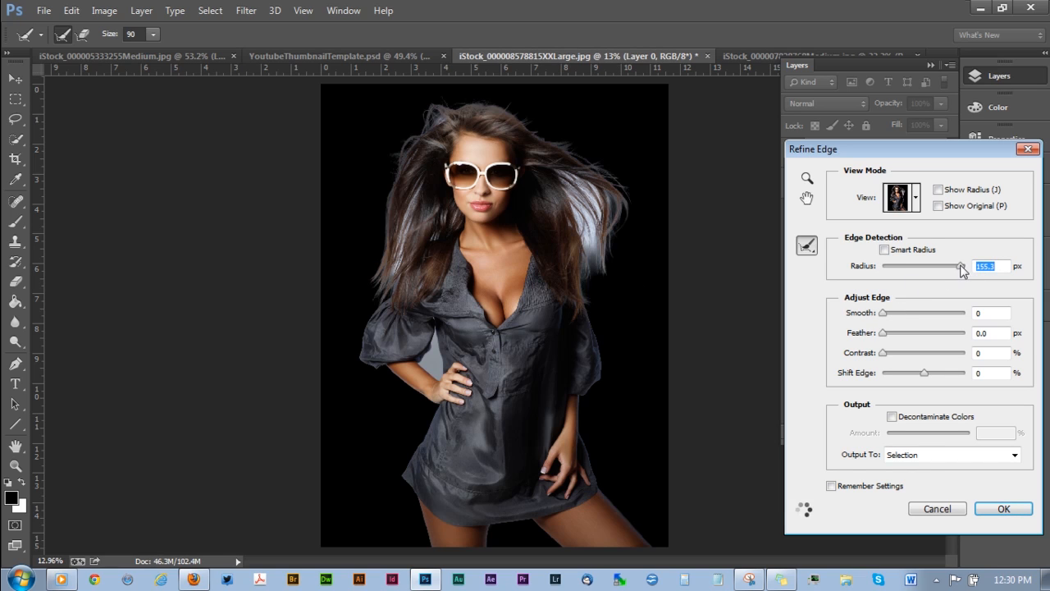
pyautogui.moveTo(954, 266); pyautogui.dragTo(963, 266)
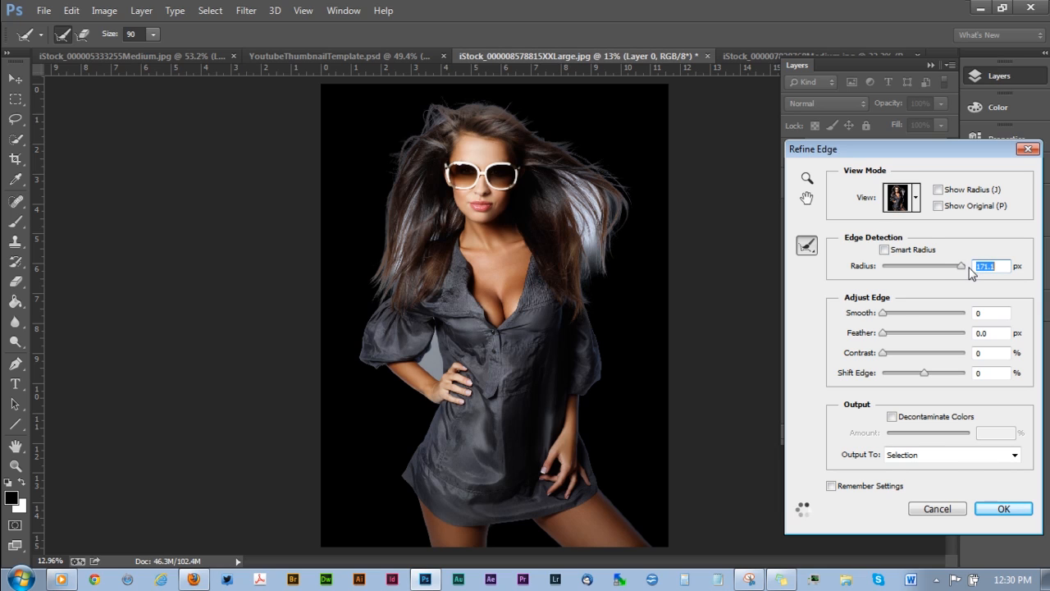
pyautogui.moveTo(964, 265); pyautogui.dragTo(960, 265)
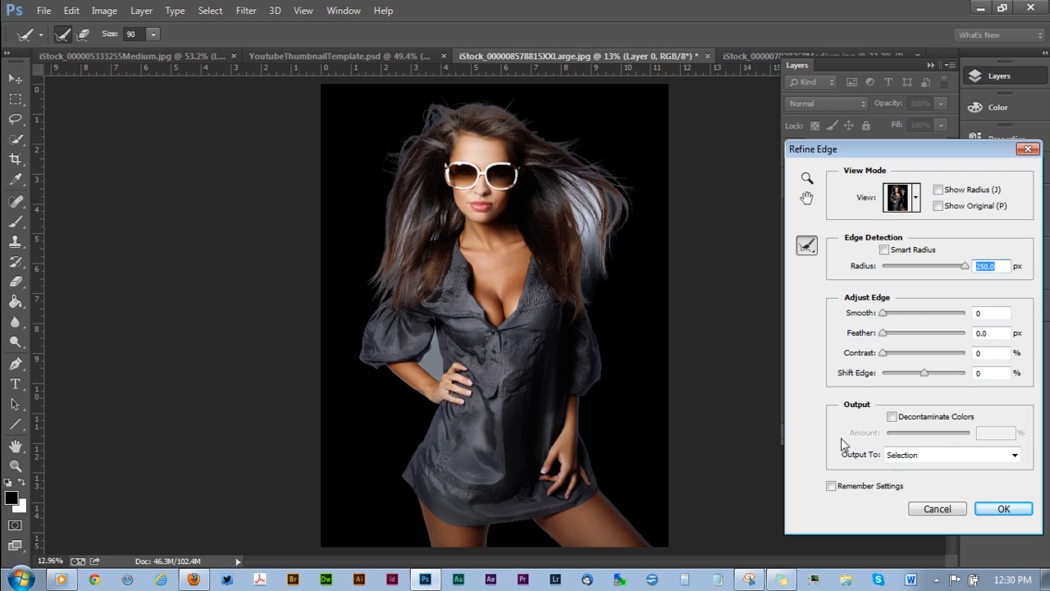
# Step: Enable colour decontamination at 100% and turn on Smart Radius
pyautogui.click(891, 416)
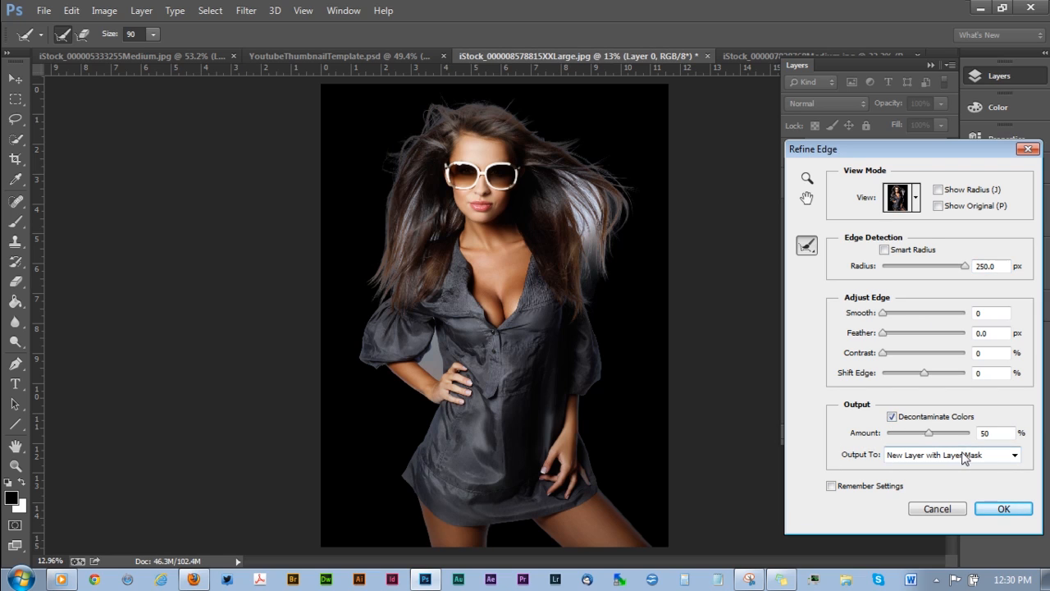
pyautogui.moveTo(928, 433); pyautogui.dragTo(970, 432)
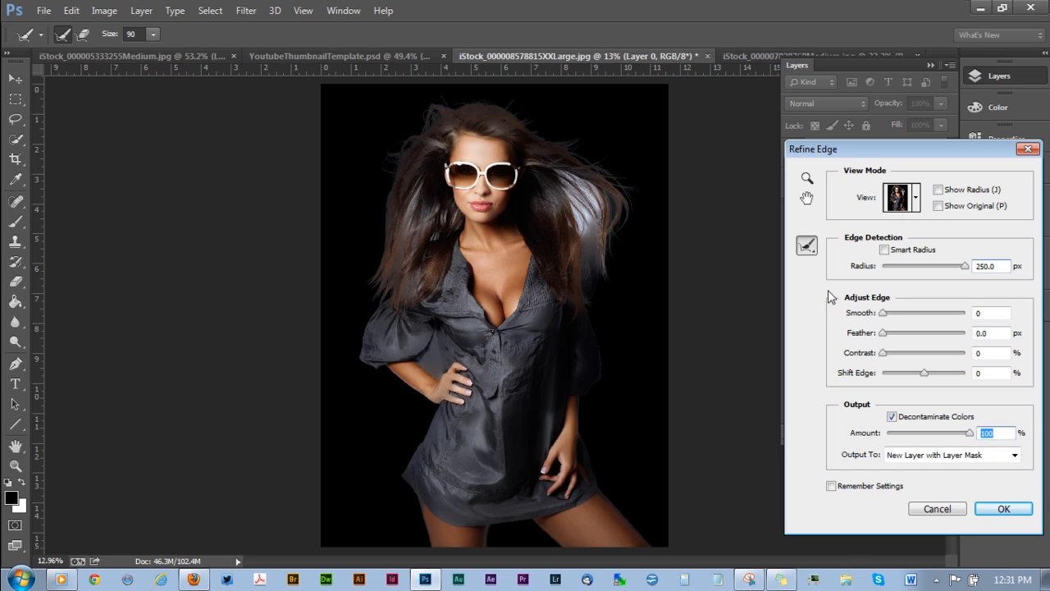
pyautogui.moveTo(857, 351)
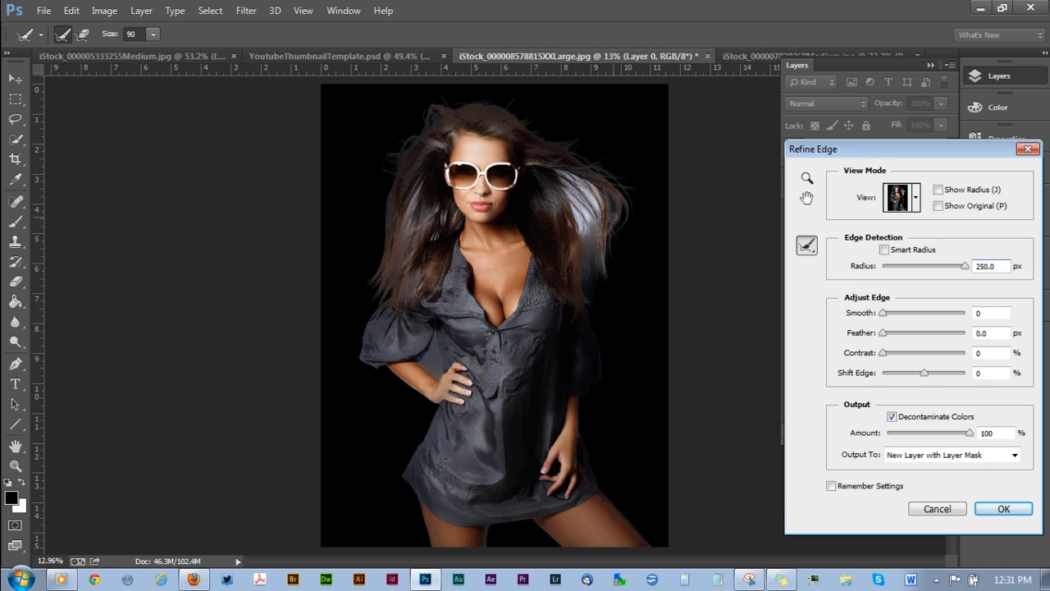
pyautogui.click(886, 249)
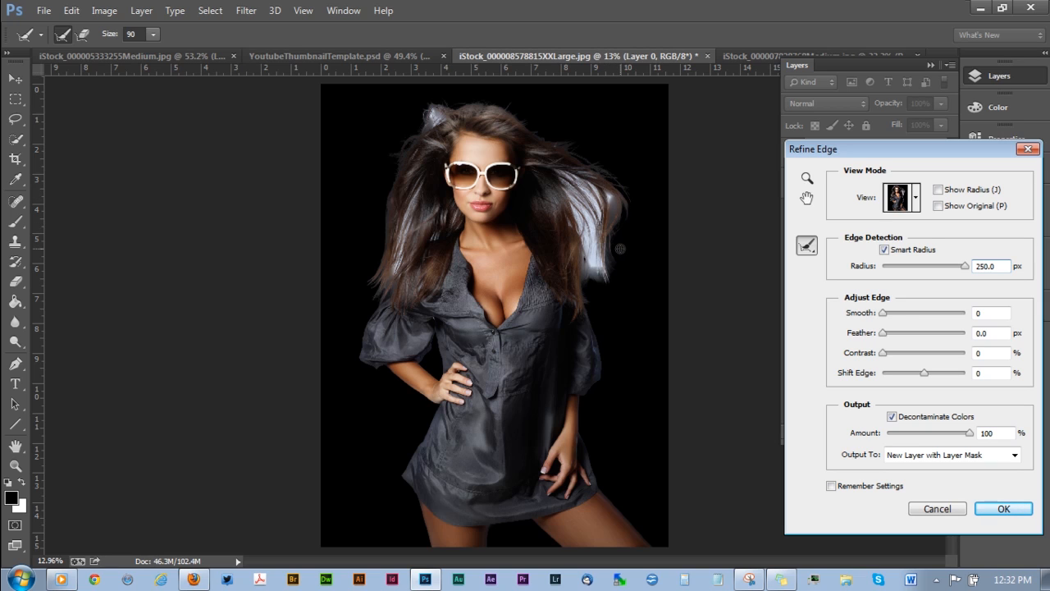
pyautogui.moveTo(601, 484)
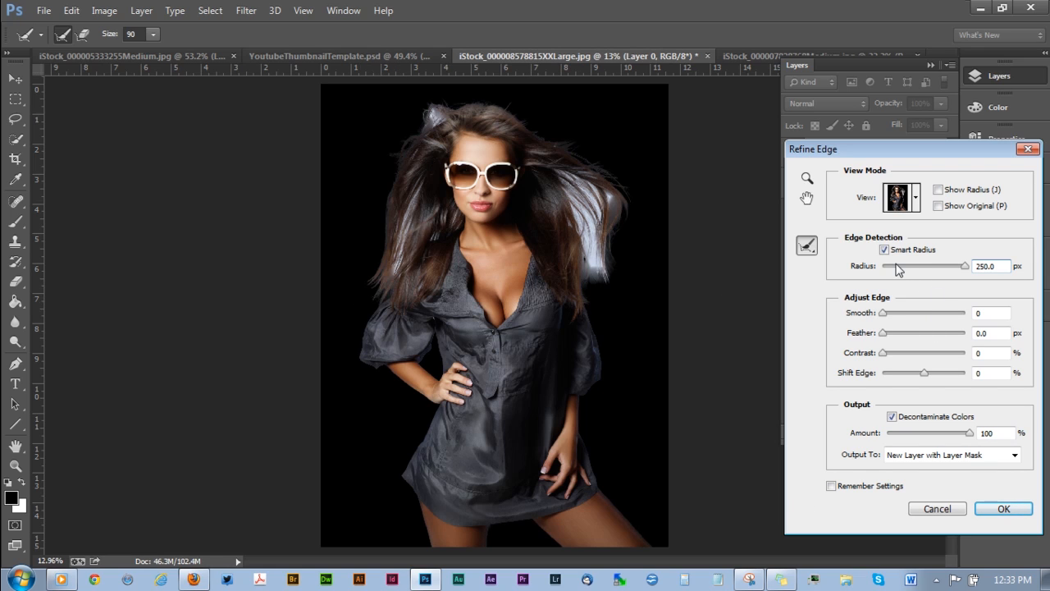
# Step: Lower the Refine Edge radius from 250 px to 3 px
pyautogui.moveTo(955, 265); pyautogui.dragTo(894, 265)
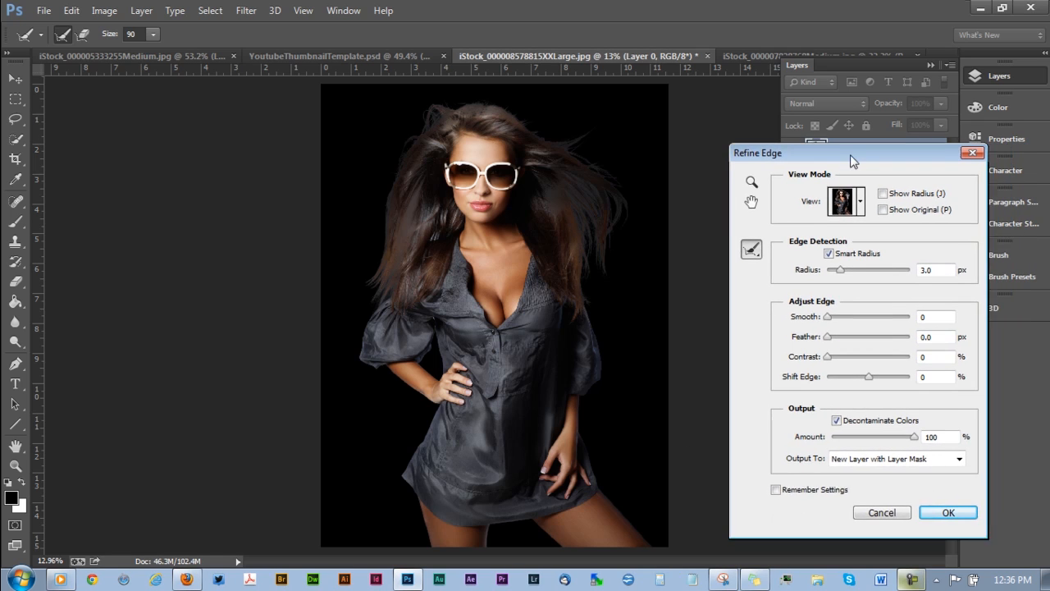
# Step: Reposition the Refine Edge dialog slightly
pyautogui.moveTo(853, 153); pyautogui.dragTo(843, 152)
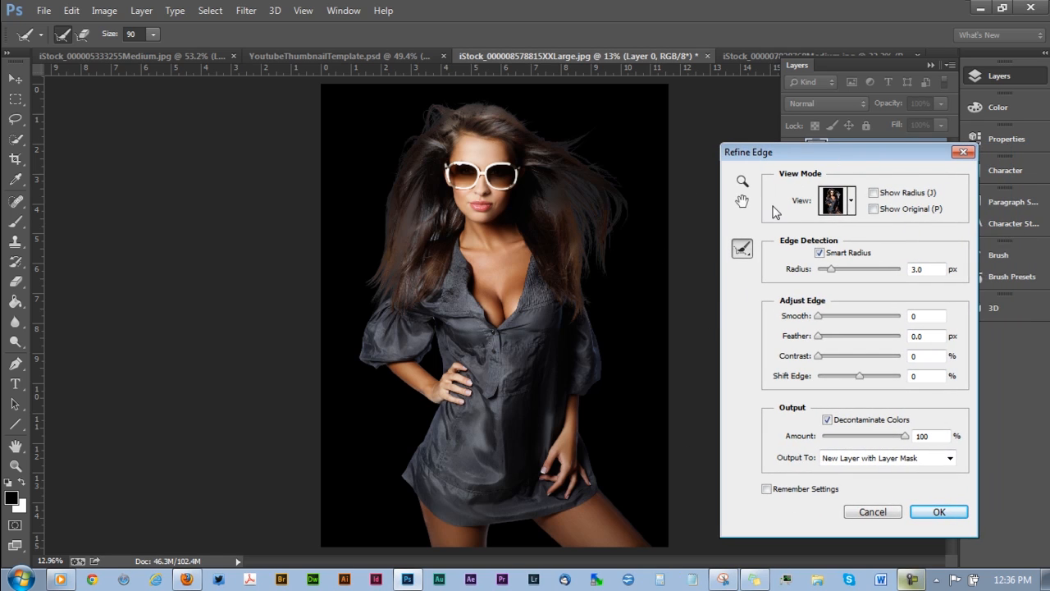
pyautogui.moveTo(851, 294)
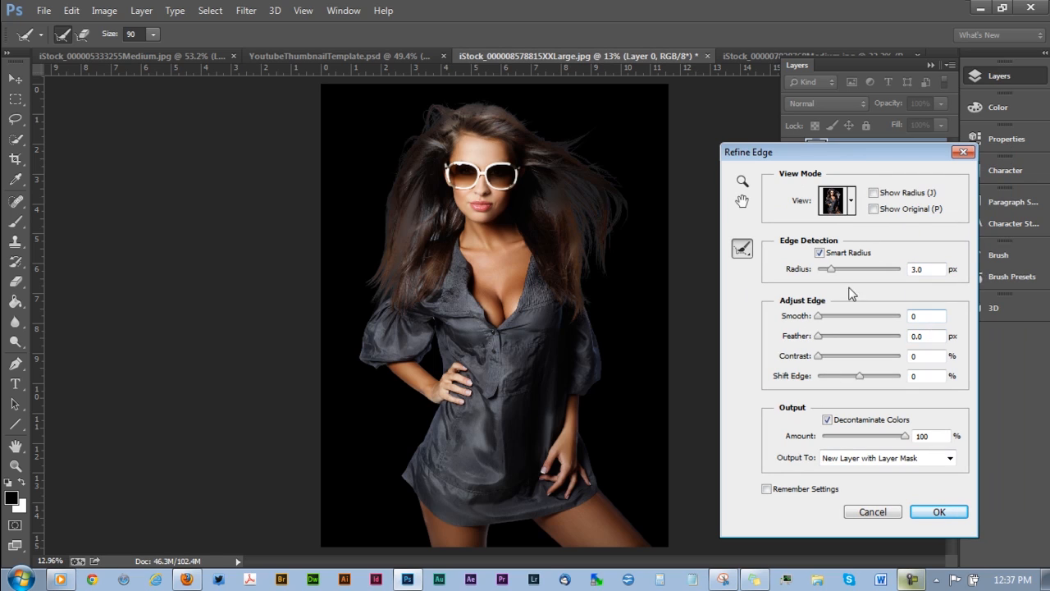
pyautogui.moveTo(860, 383)
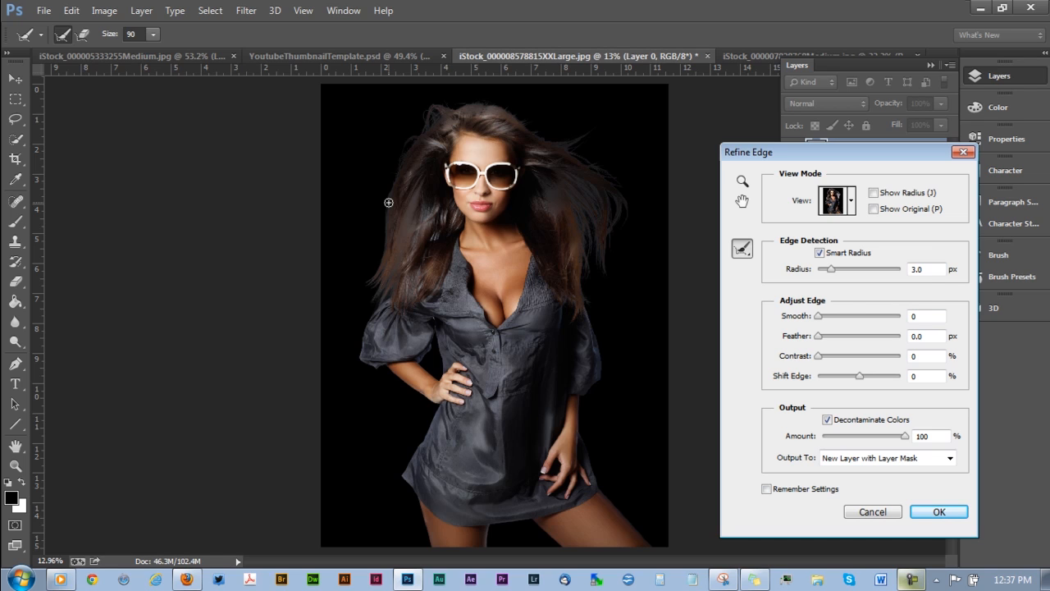
# Step: Preview the full original photo, then switch the preview to On Layers transparency
pyautogui.click(851, 200)
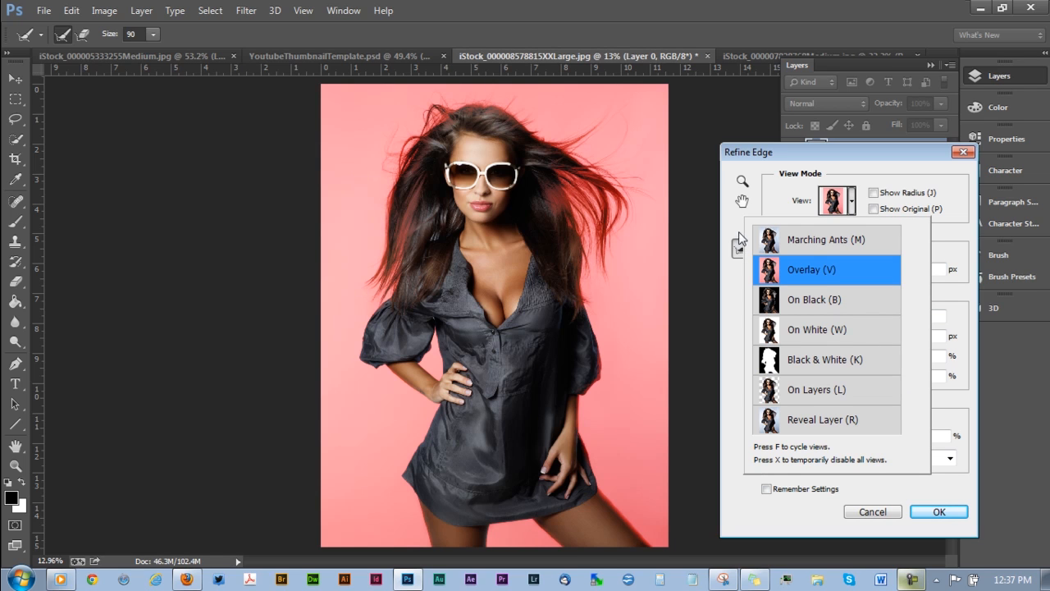
pyautogui.moveTo(753, 232)
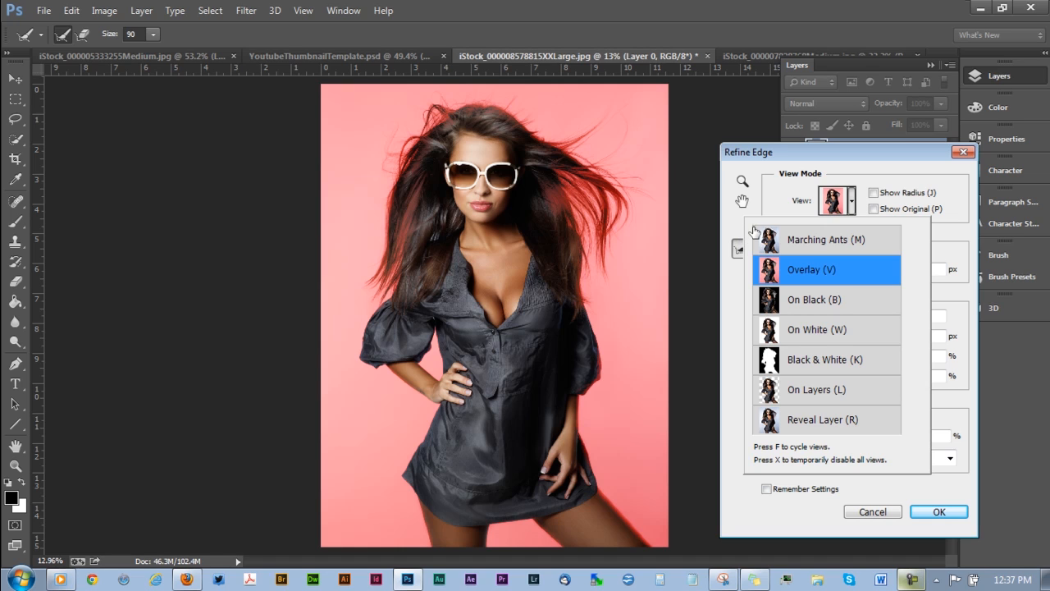
pyautogui.click(814, 329)
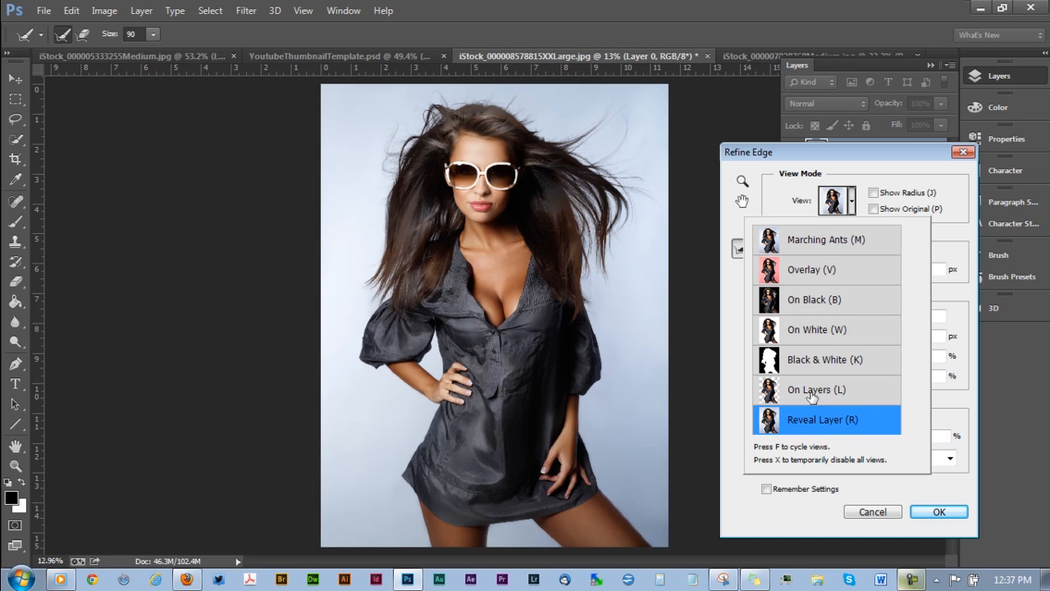
pyautogui.click(816, 389)
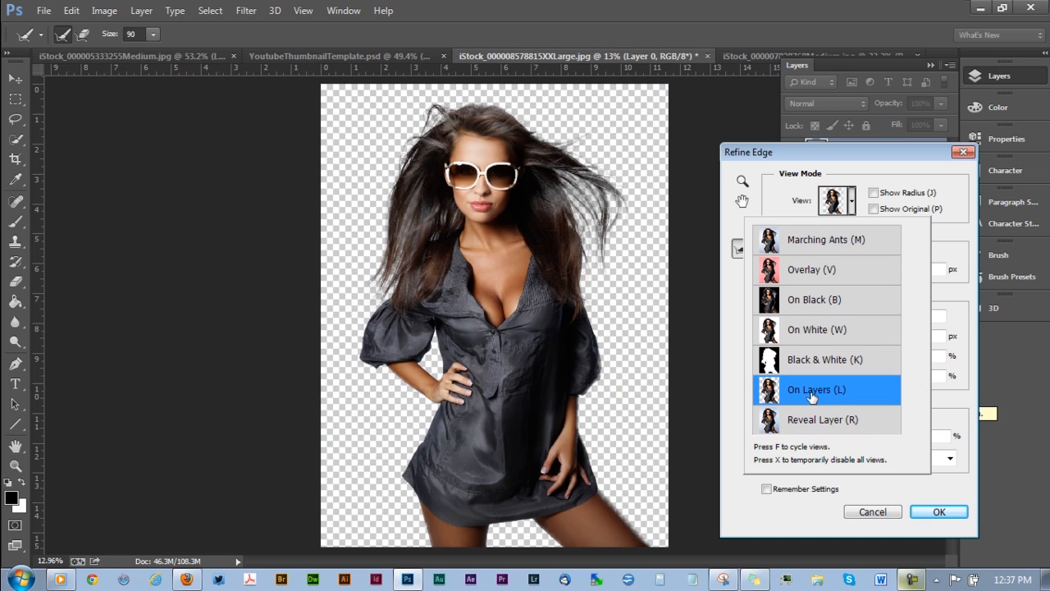
pyautogui.moveTo(815, 393)
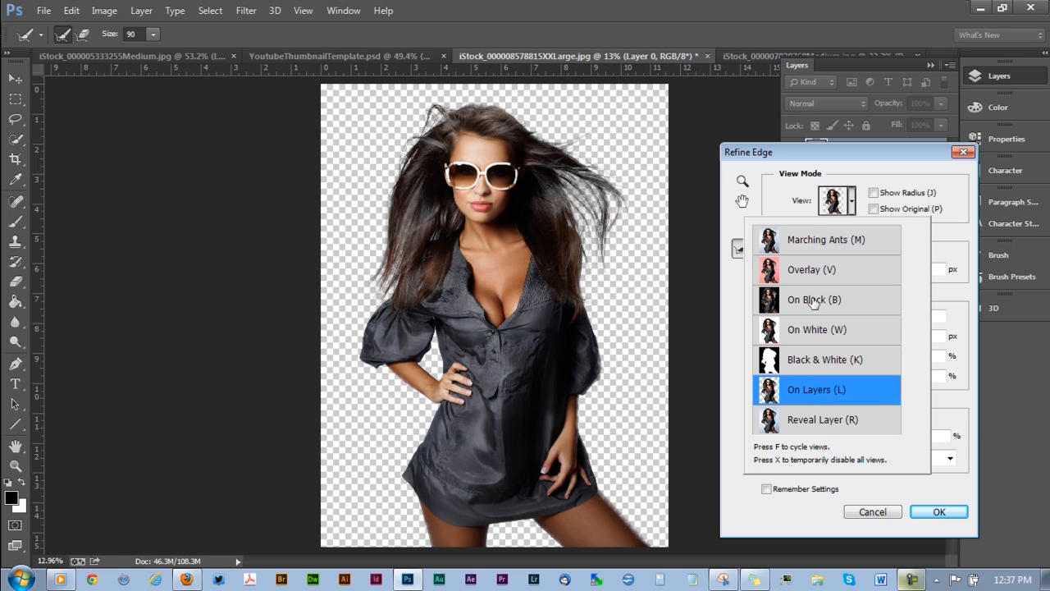
# Step: Preview the cutout On Black and raise the edge Contrast
pyautogui.click(812, 299)
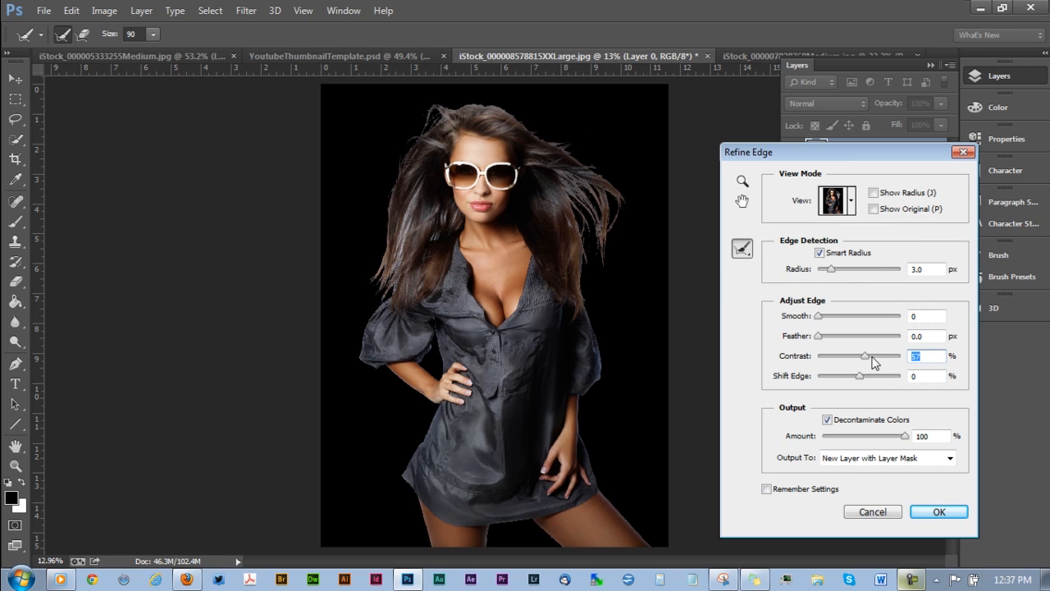
pyautogui.moveTo(884, 363)
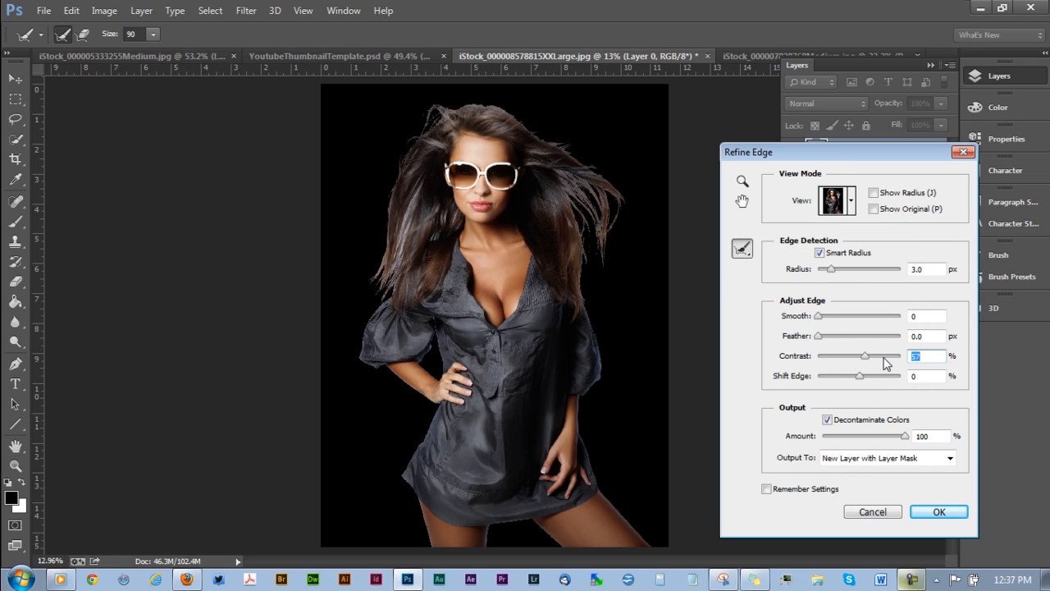
pyautogui.moveTo(863, 355); pyautogui.dragTo(886, 355)
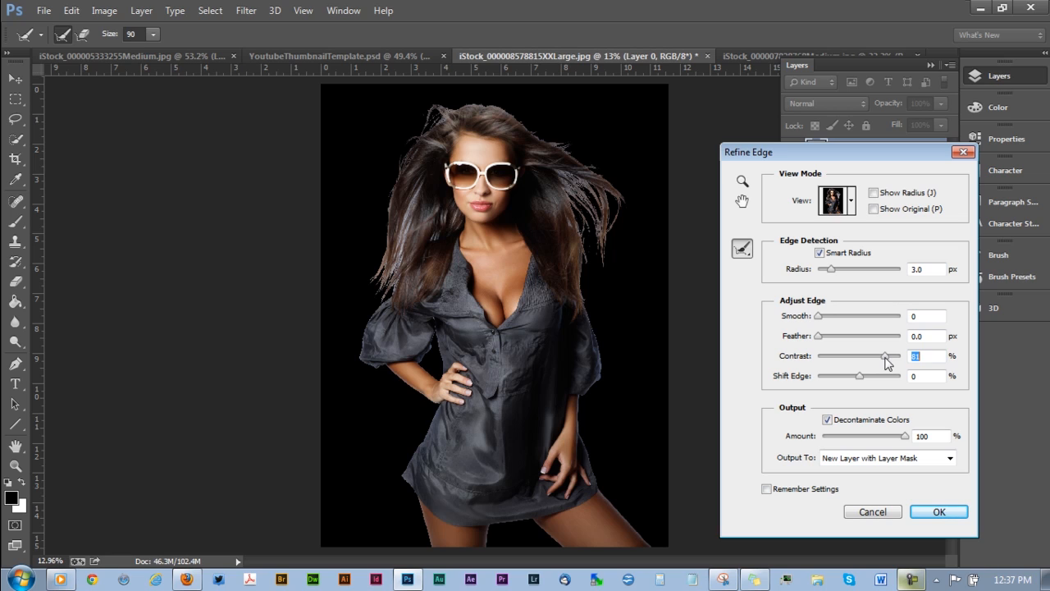
pyautogui.moveTo(851, 381)
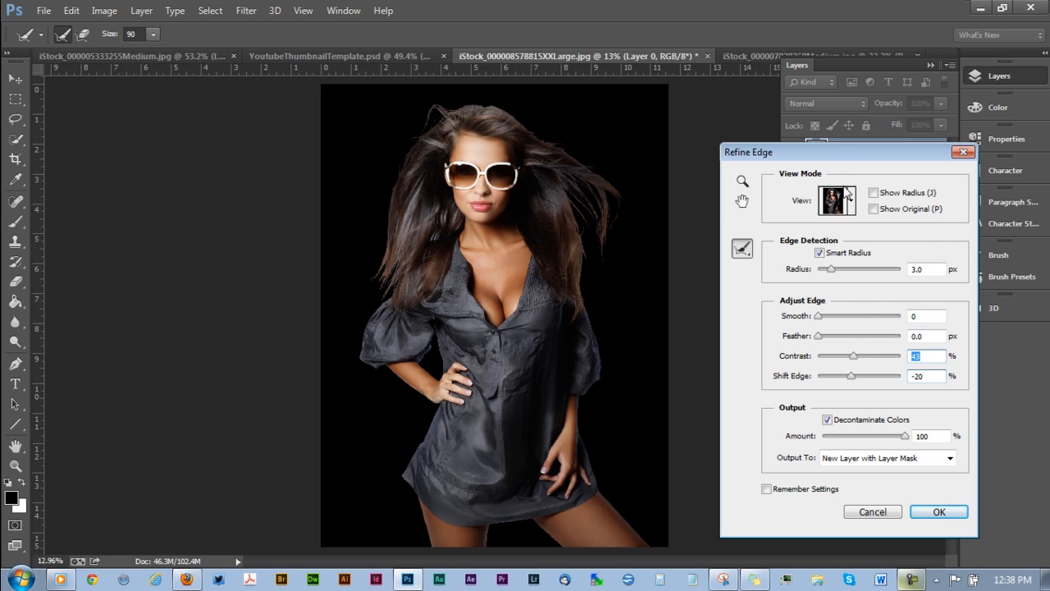
# Step: Check the preview modes and apply Refine Edge, creating the masked Layer 0 copy
pyautogui.click(851, 200)
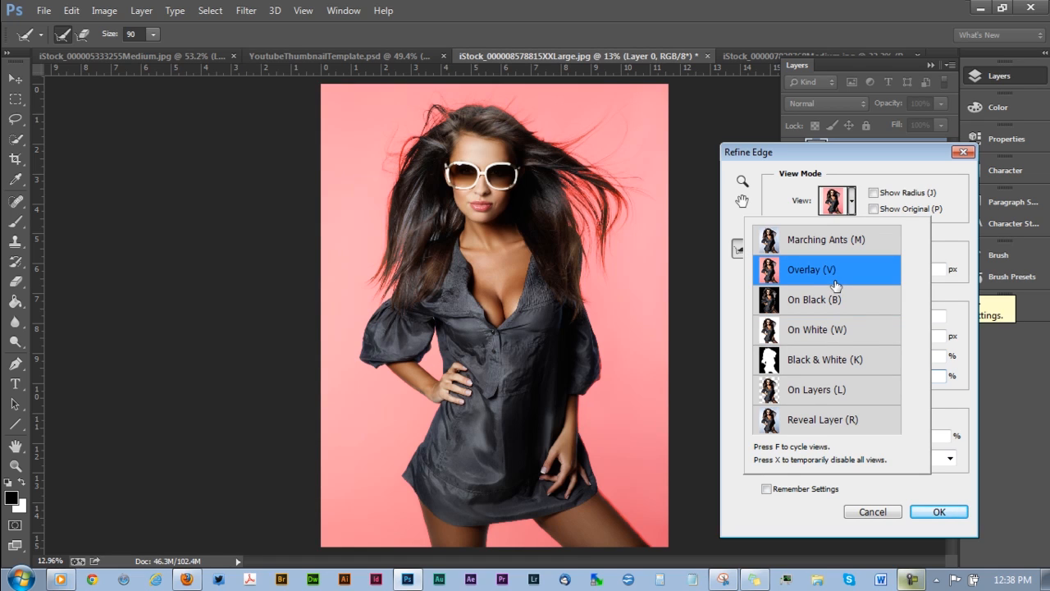
pyautogui.moveTo(837, 282)
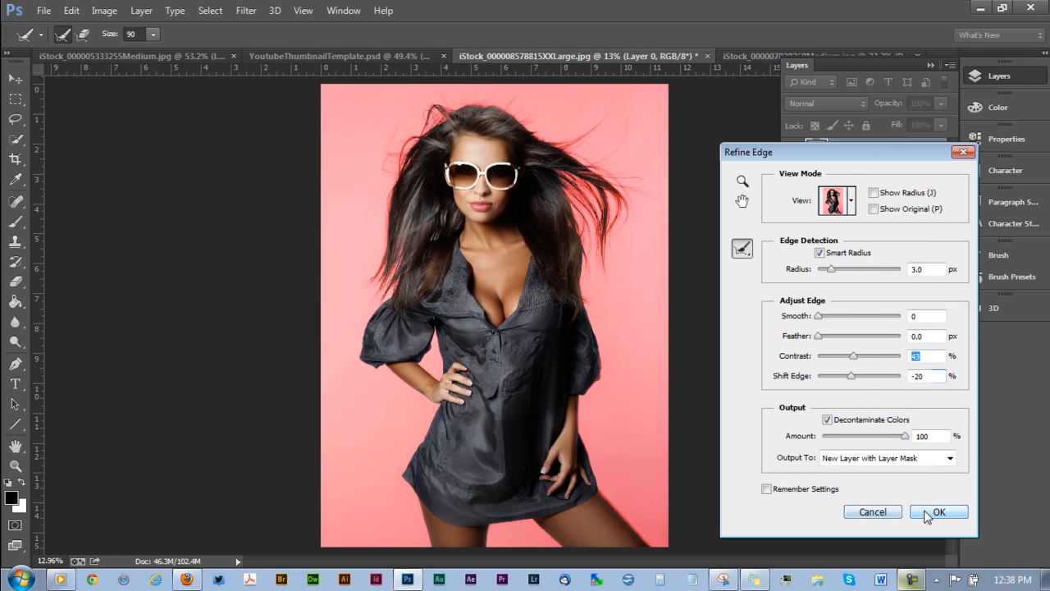
pyautogui.moveTo(932, 516)
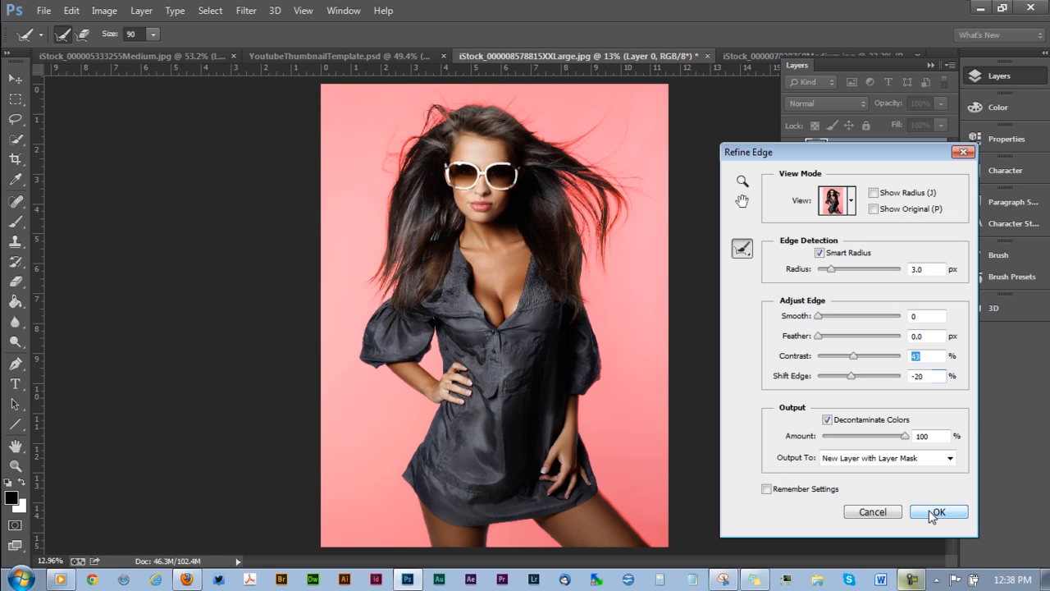
pyautogui.click(932, 512)
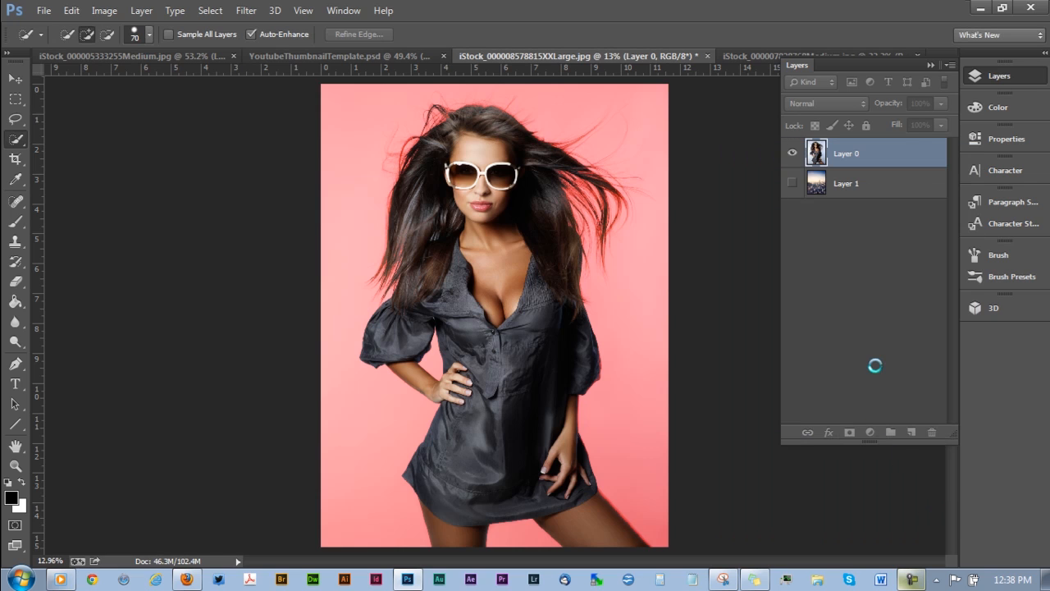
pyautogui.click(366, 33)
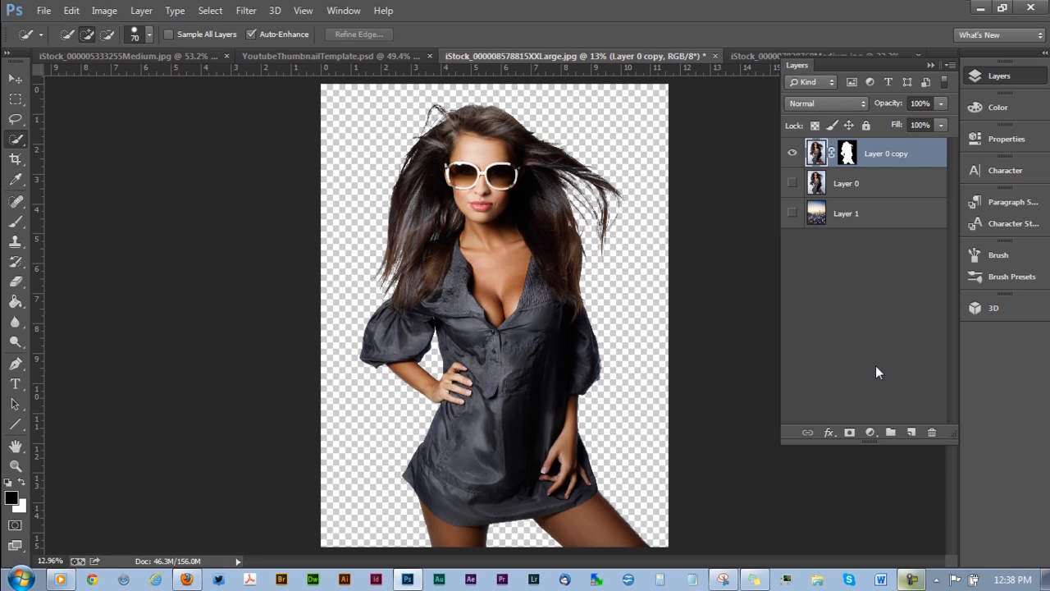
# Step: Make the city skyline Layer 1 visible behind the cut-out model
pyautogui.click(791, 212)
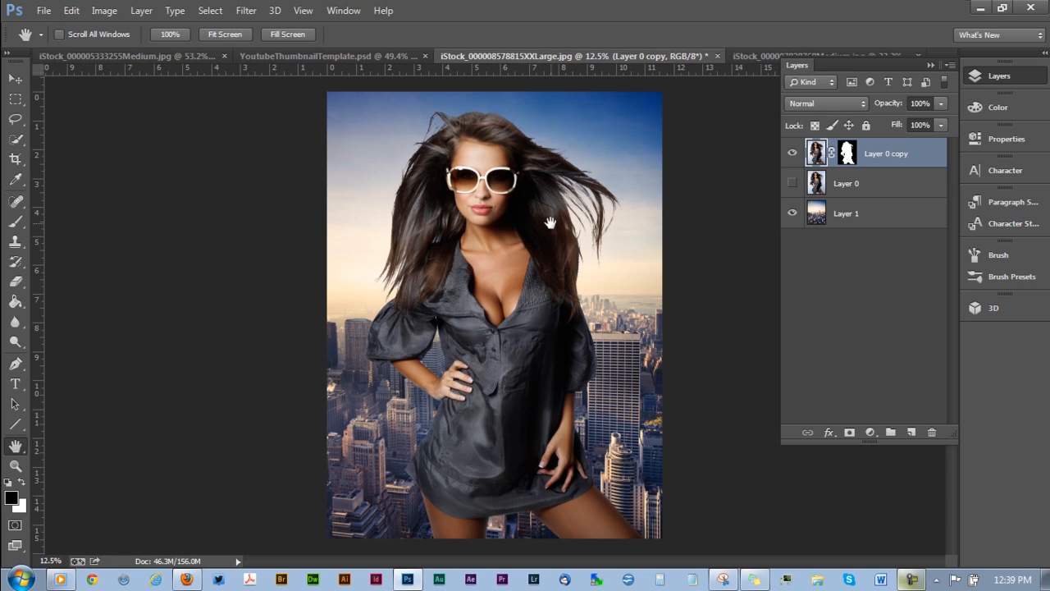
pyautogui.moveTo(617, 276)
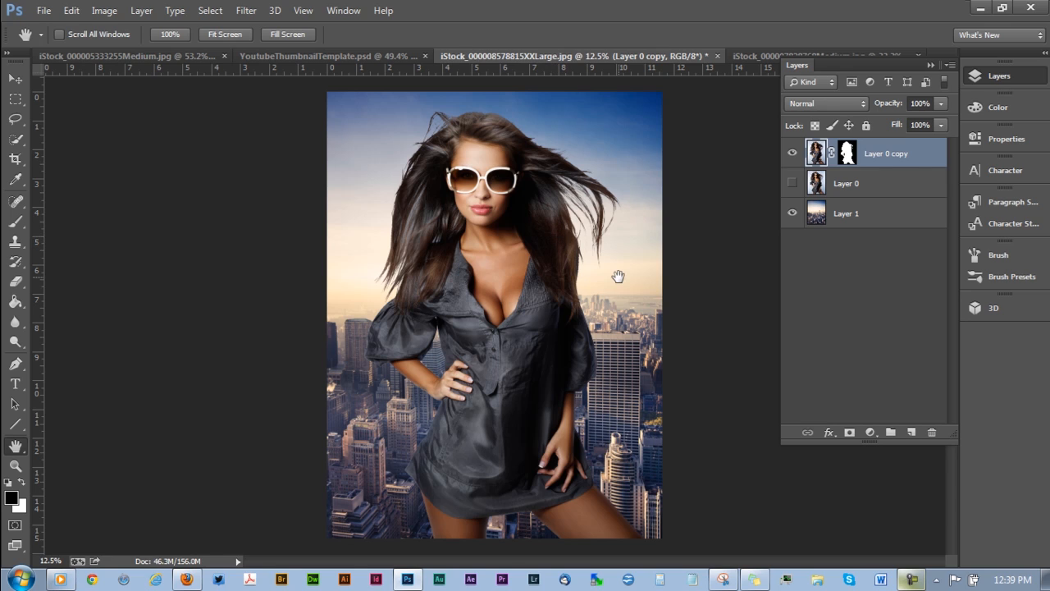
pyautogui.moveTo(580, 246)
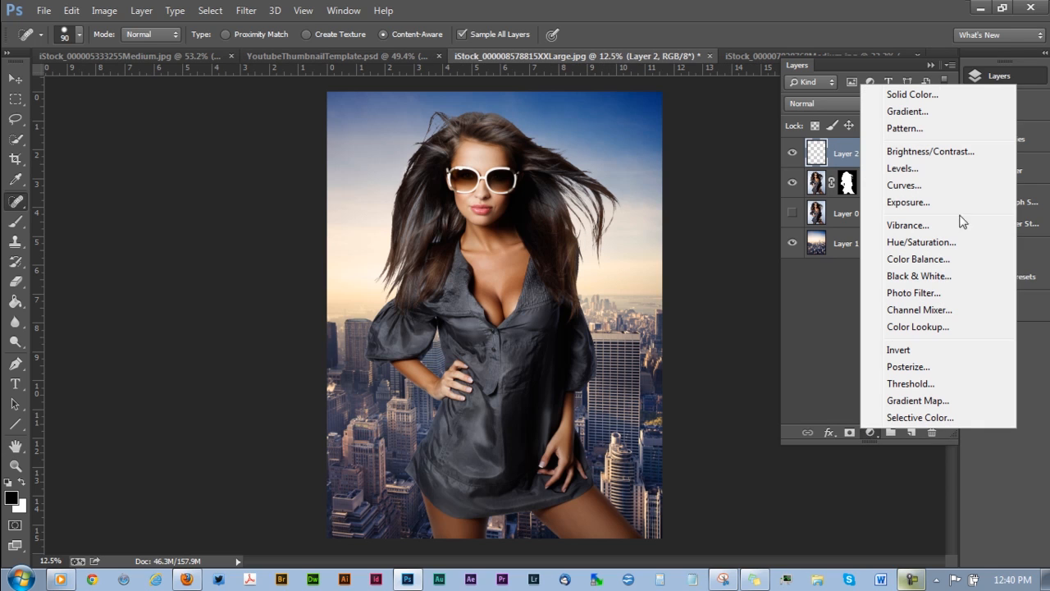
pyautogui.moveTo(882, 368)
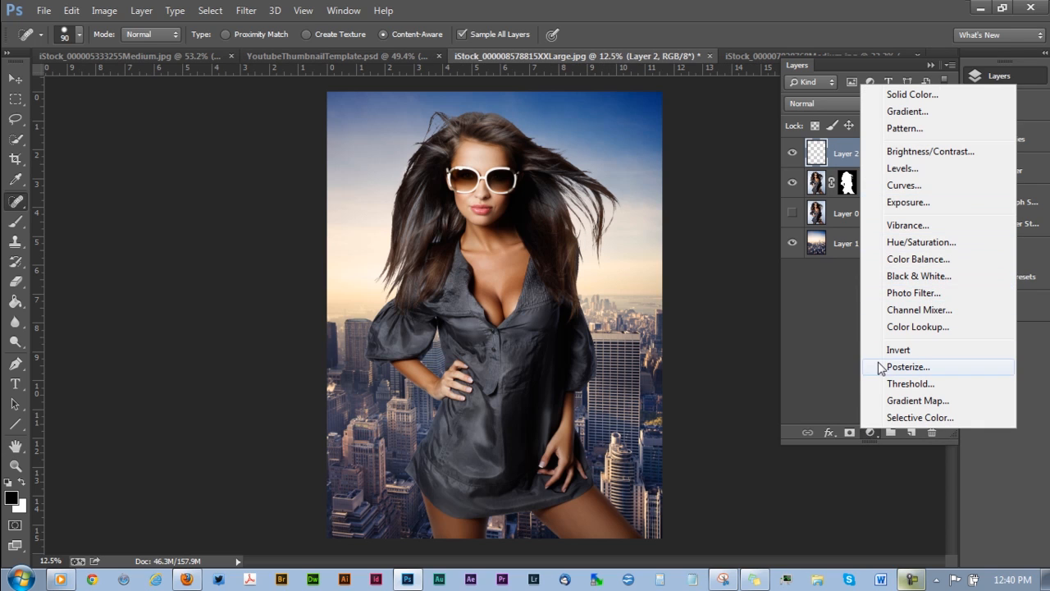
# Step: Add an orange-to-purple Gradient Map adjustment layer and set its blend mode to Soft Light
pyautogui.click(918, 401)
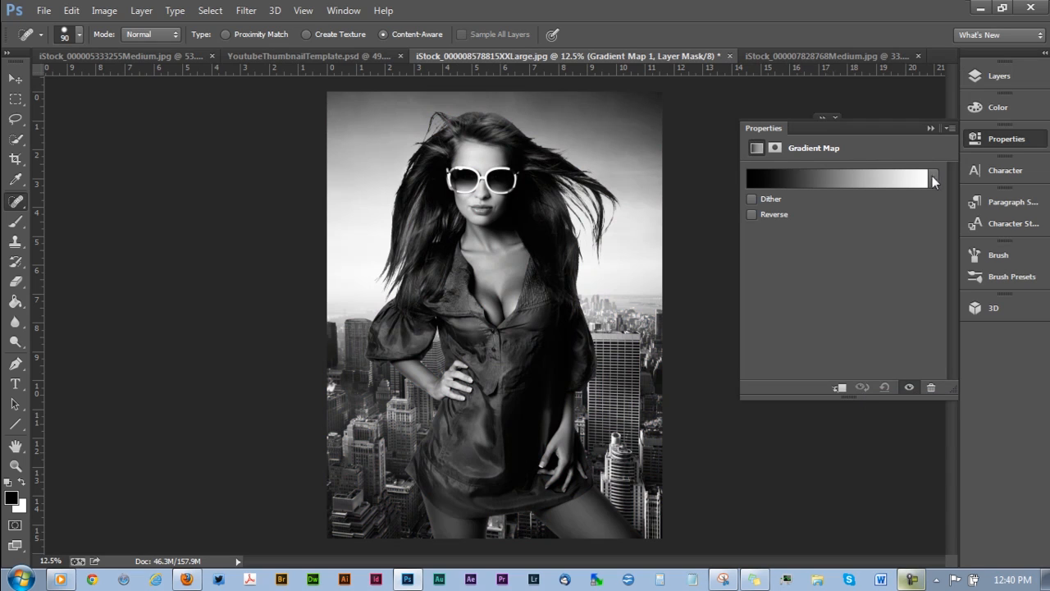
pyautogui.click(932, 179)
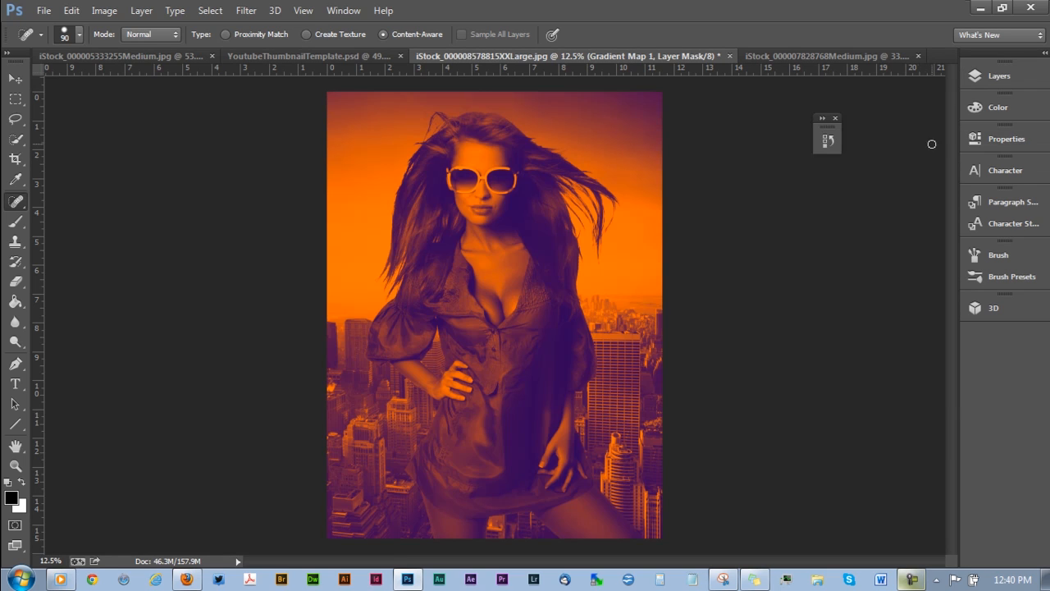
pyautogui.click(982, 77)
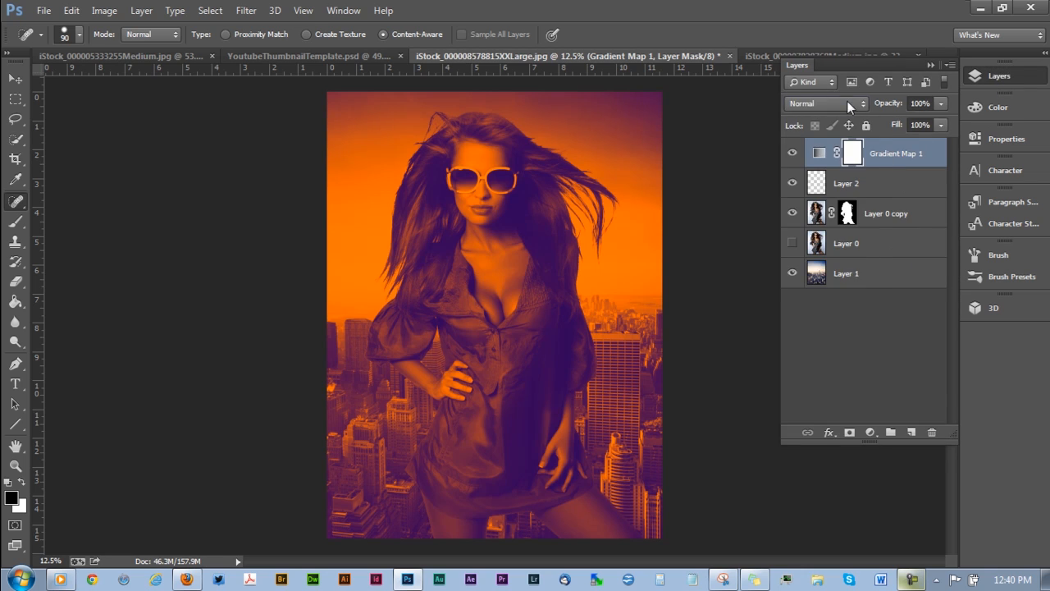
pyautogui.click(849, 102)
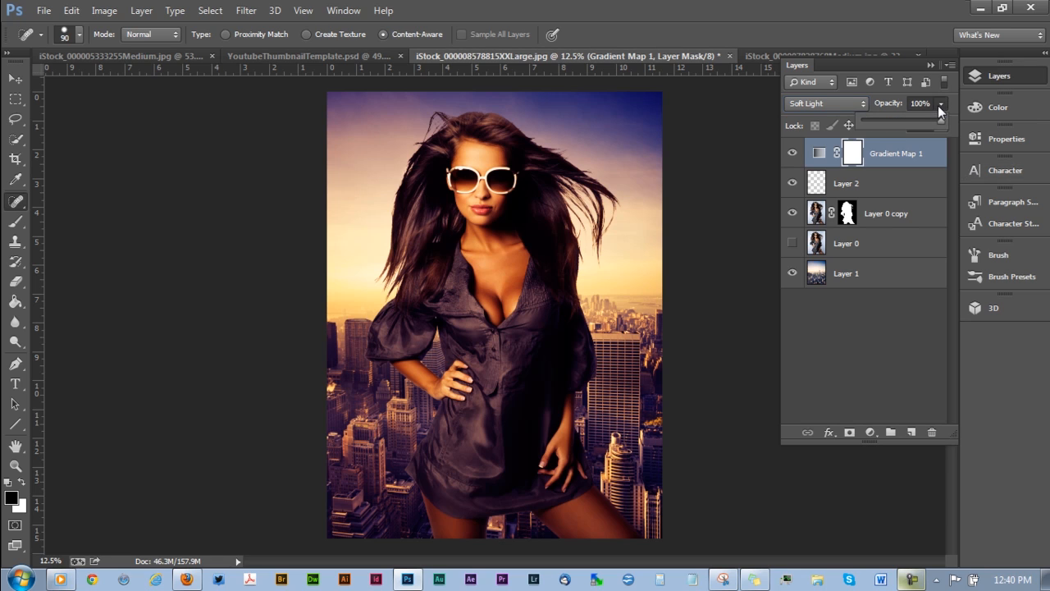
pyautogui.moveTo(941, 112); pyautogui.dragTo(925, 112)
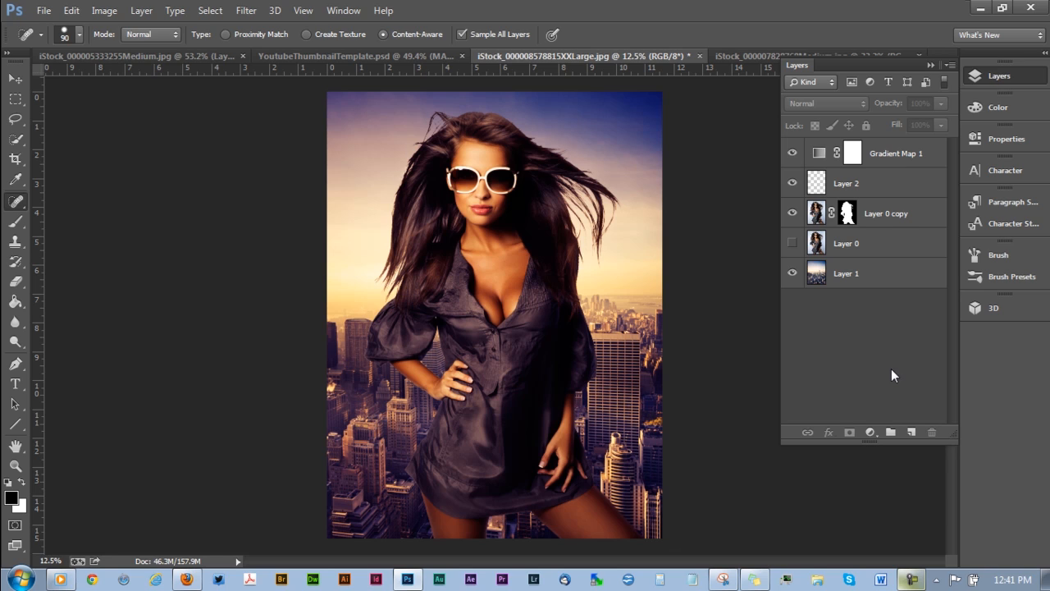
pyautogui.click(886, 212)
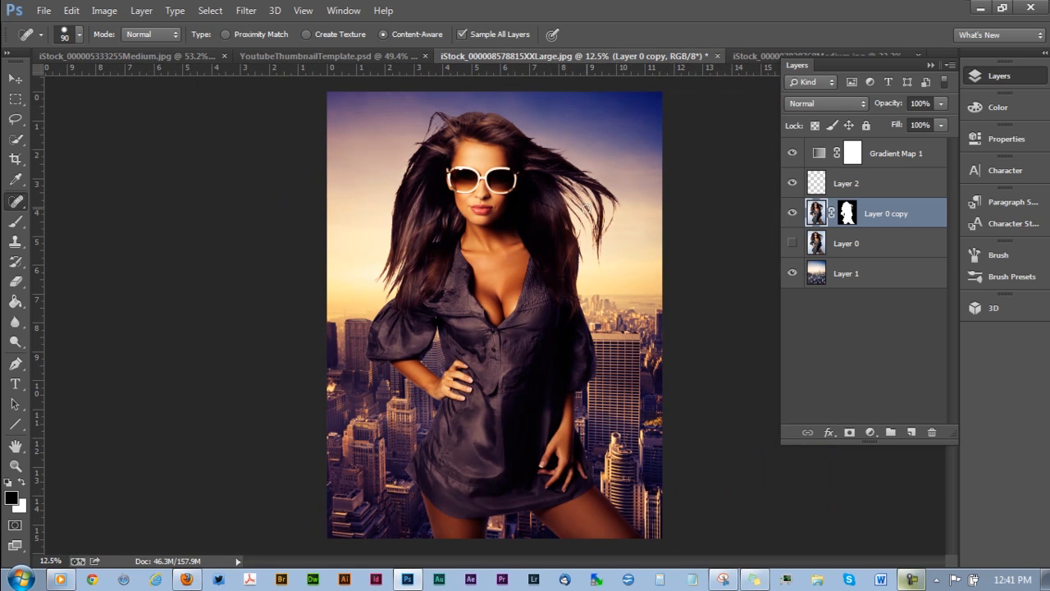